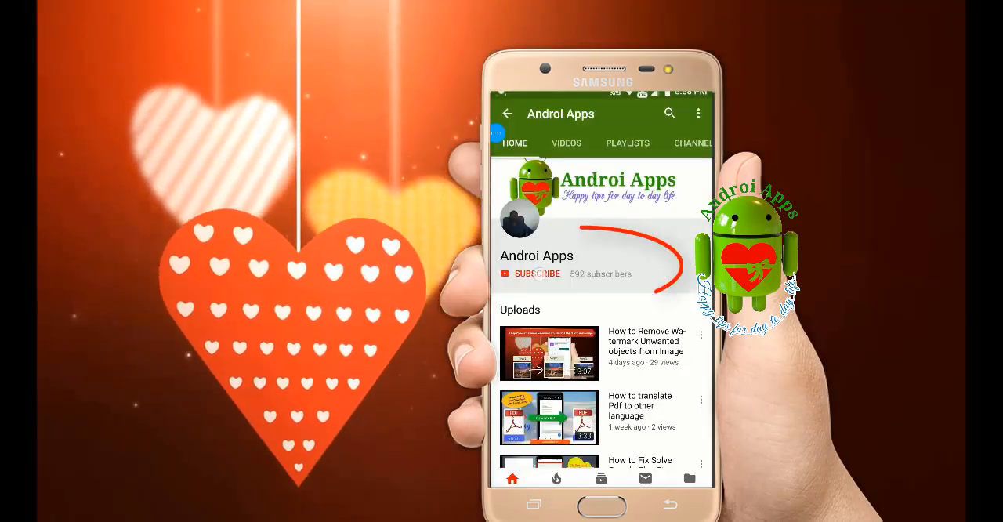
Subscribe to the Androi Apps YouTube channel
left_click(538, 273)
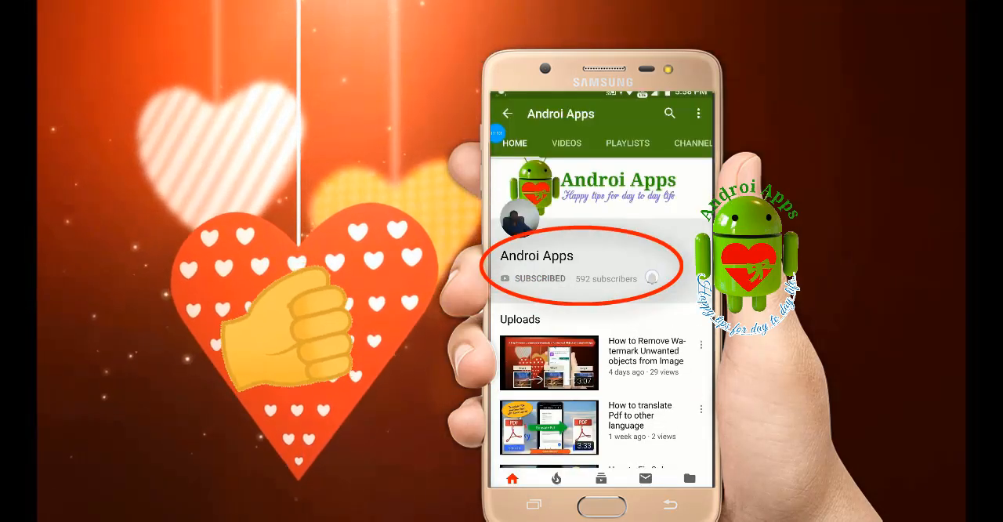
left_click(652, 279)
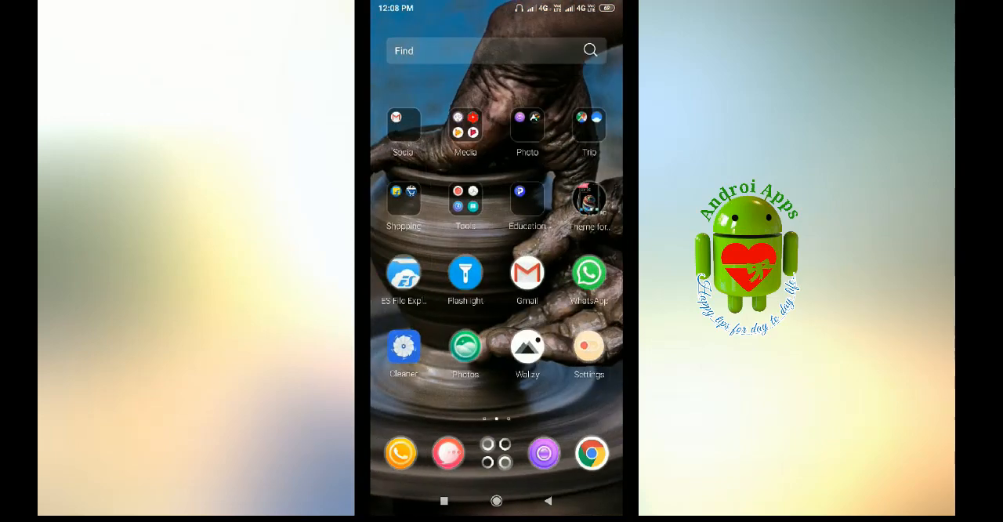
Launch Google Play Store from its home-screen icon
scroll("left", 3)
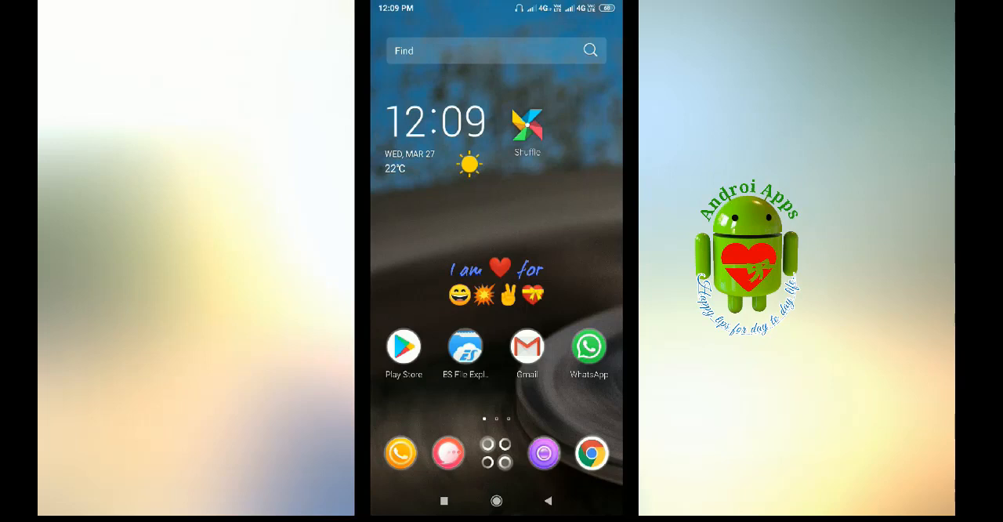
left_click(402, 346)
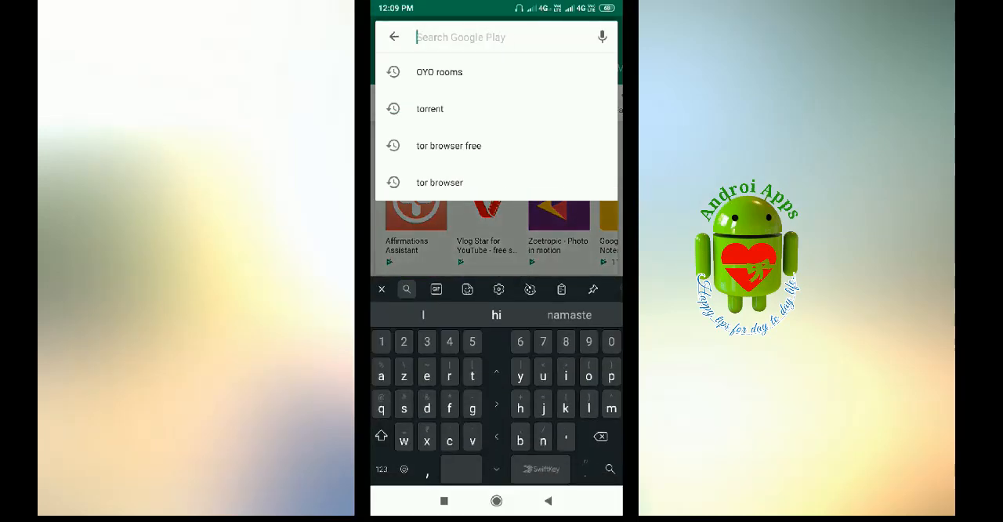
Search Play Store for 'amazing text plus' and open the AmazingText FREE - Text Widget listing
type("am")
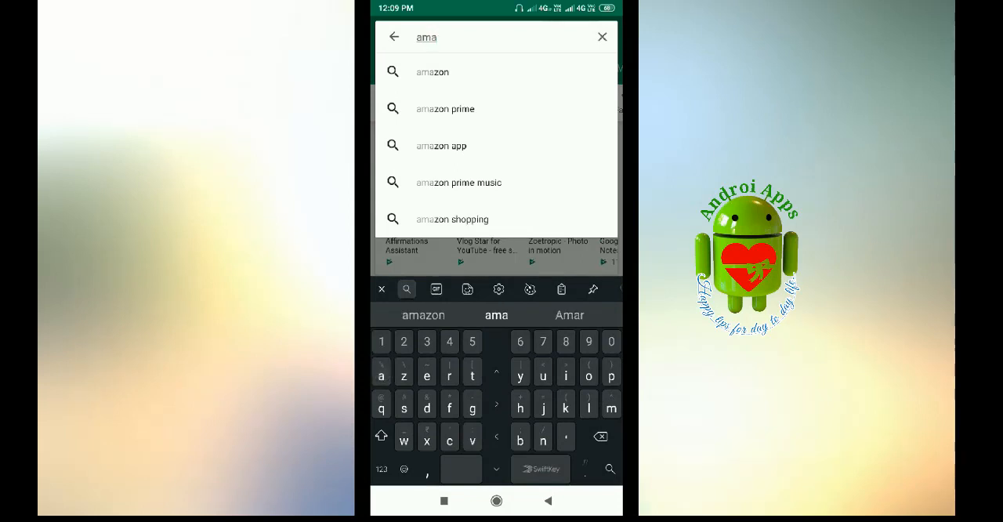
type("amazing te")
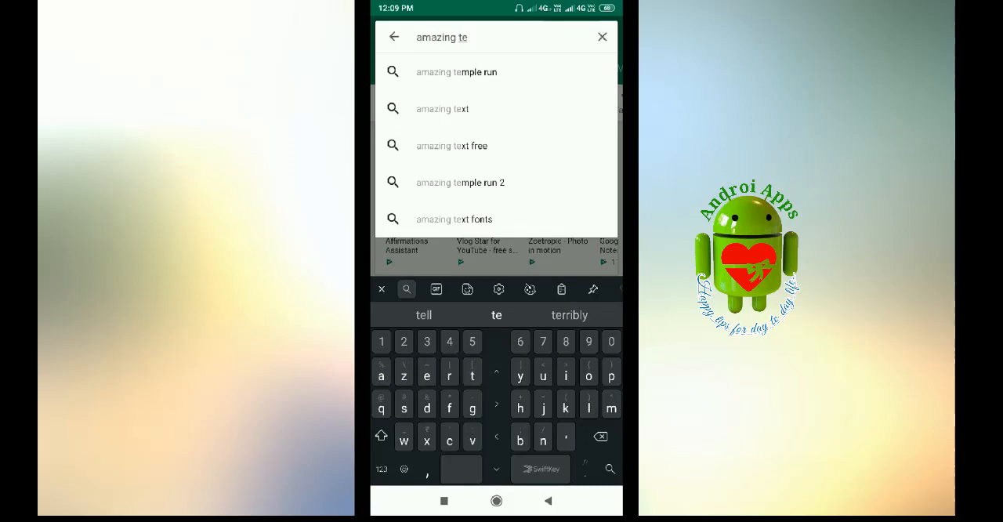
left_click(495, 313)
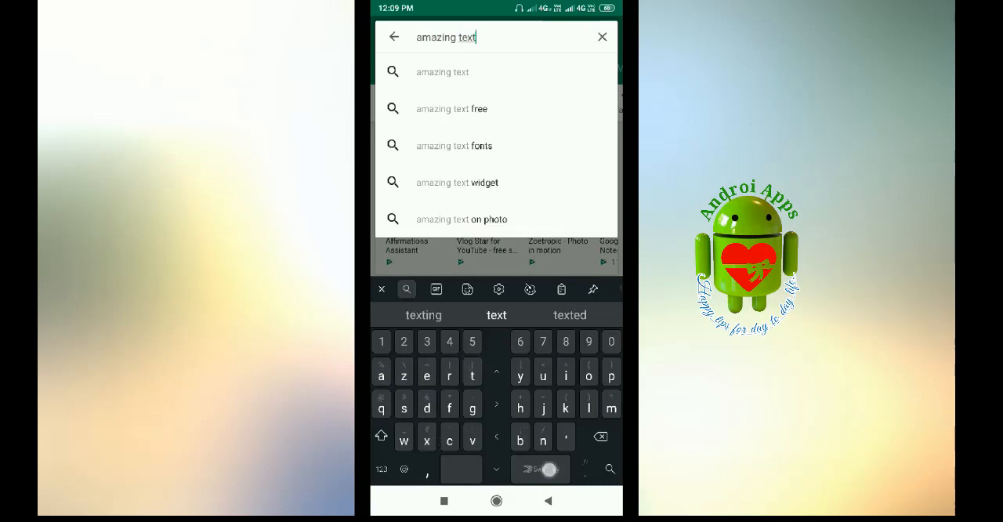
type("plus")
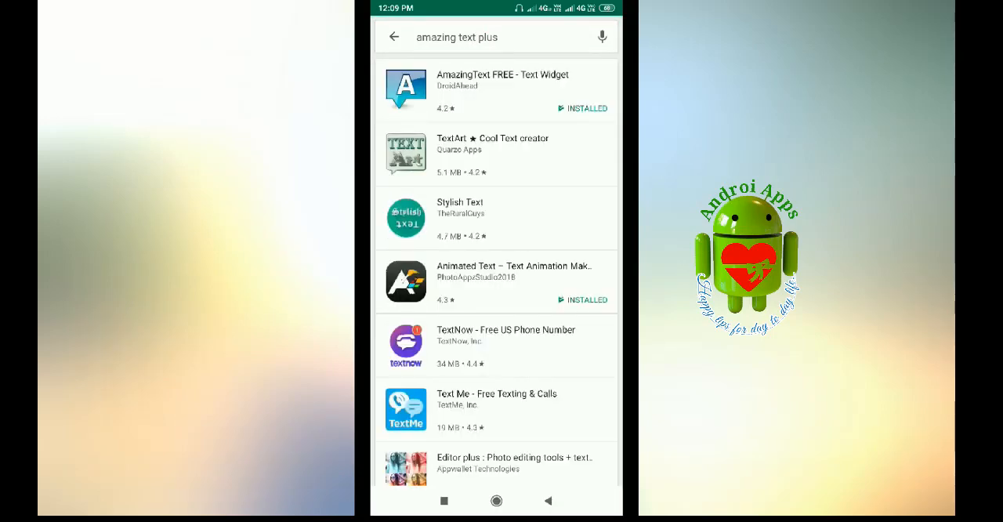
left_click(498, 91)
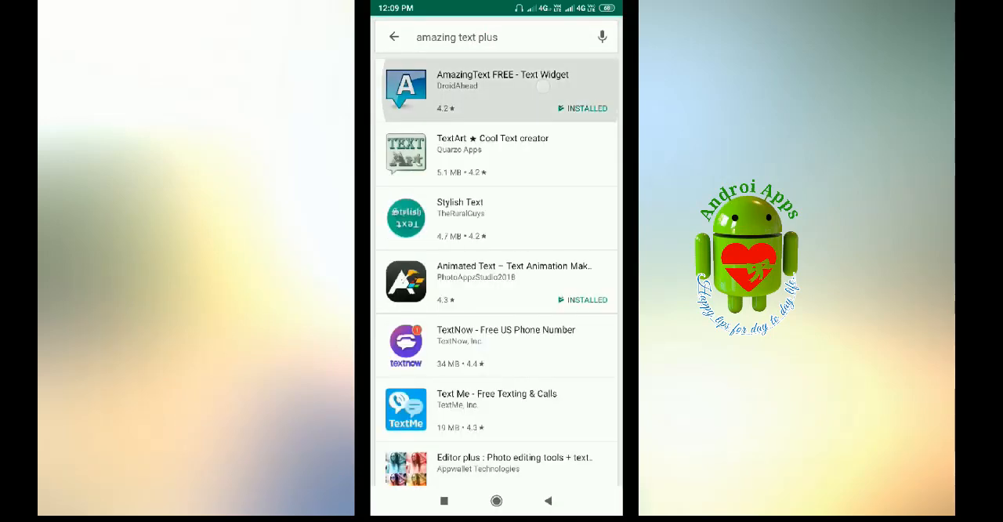
left_click(497, 90)
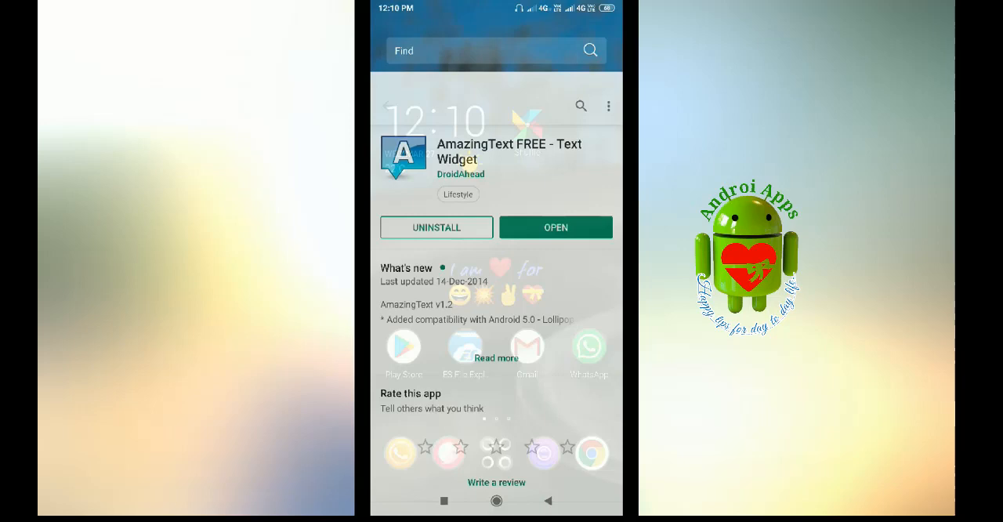
Uninstall AmazingText FREE, then reinstall it and accept the media access permissions
left_click(435, 227)
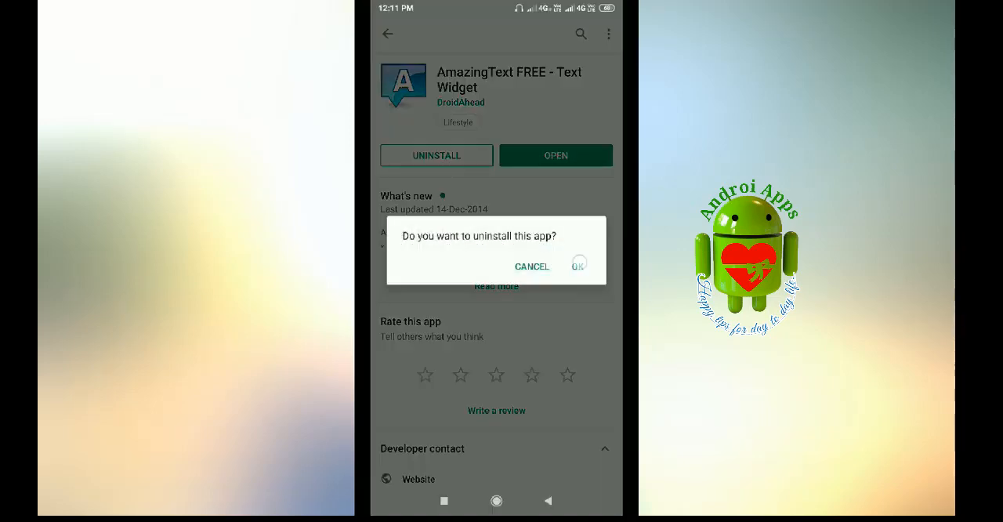
left_click(579, 266)
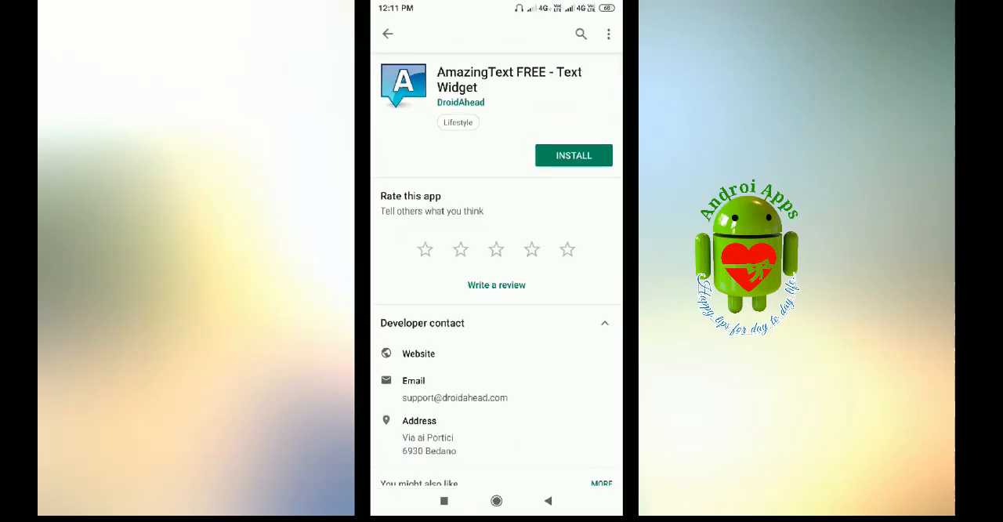
left_click(574, 155)
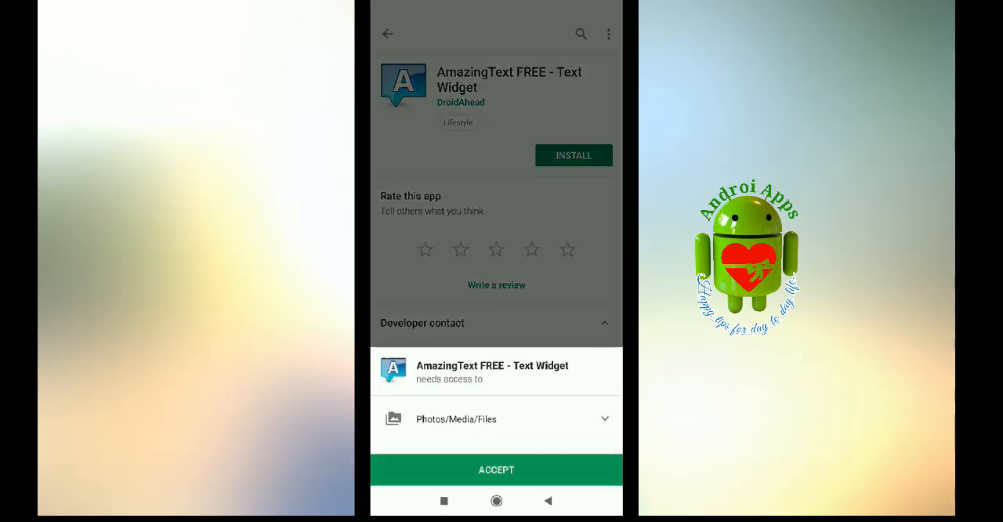
left_click(495, 470)
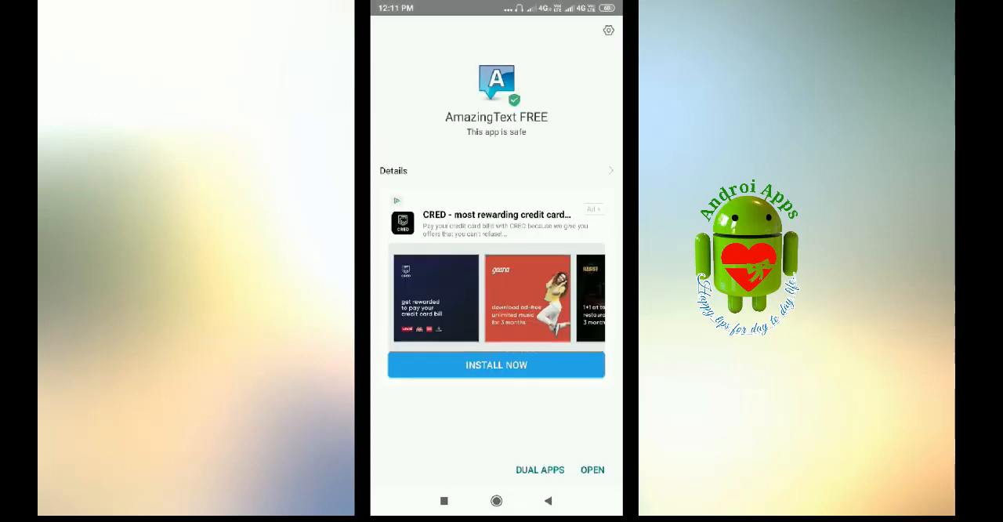
Launch AmazingText FREE, dismiss the version warning and Launch-X promo, and finish the welcome tour
left_click(592, 470)
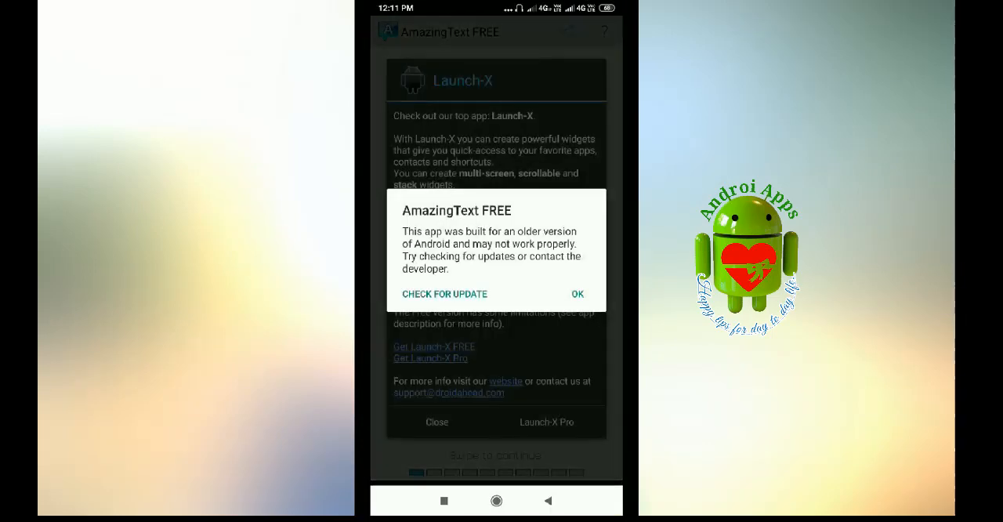
left_click(577, 295)
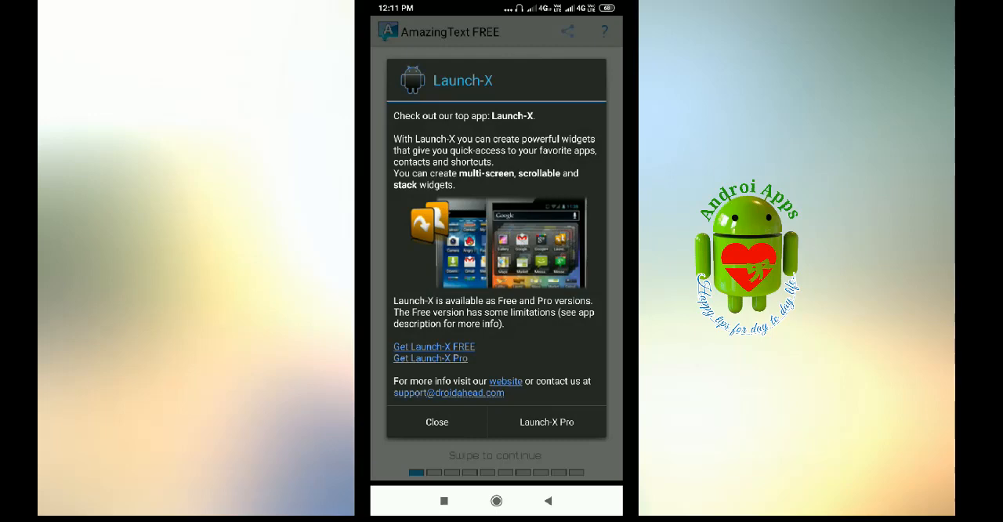
left_click(435, 421)
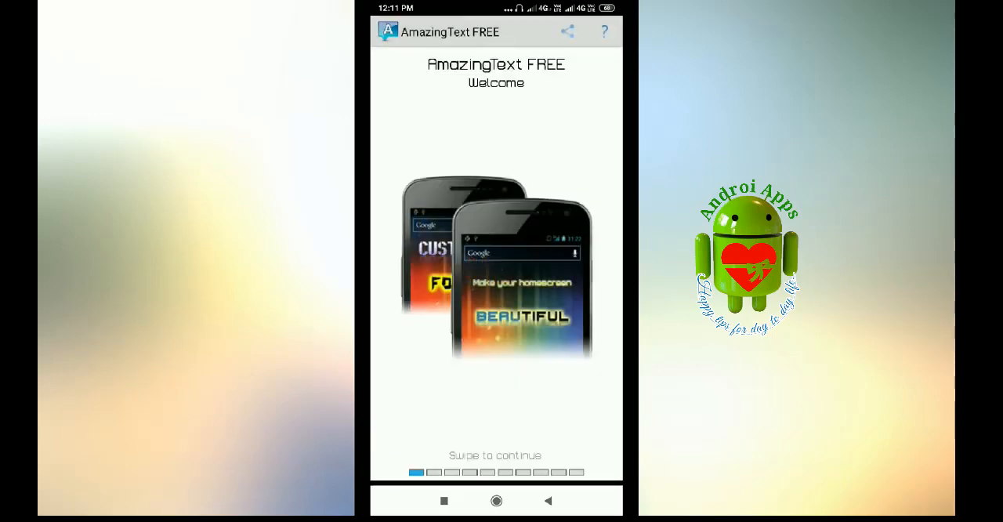
scroll("left", 3)
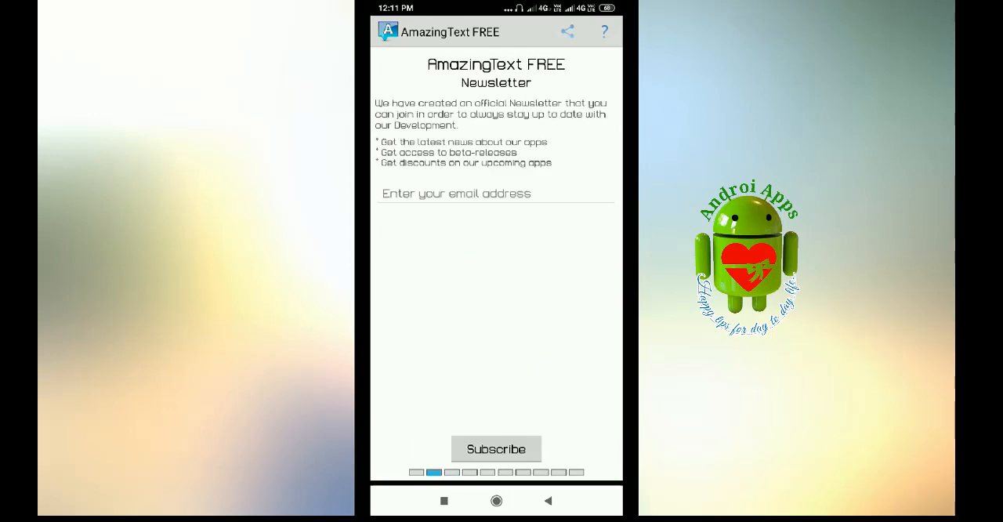
scroll("left", 3)
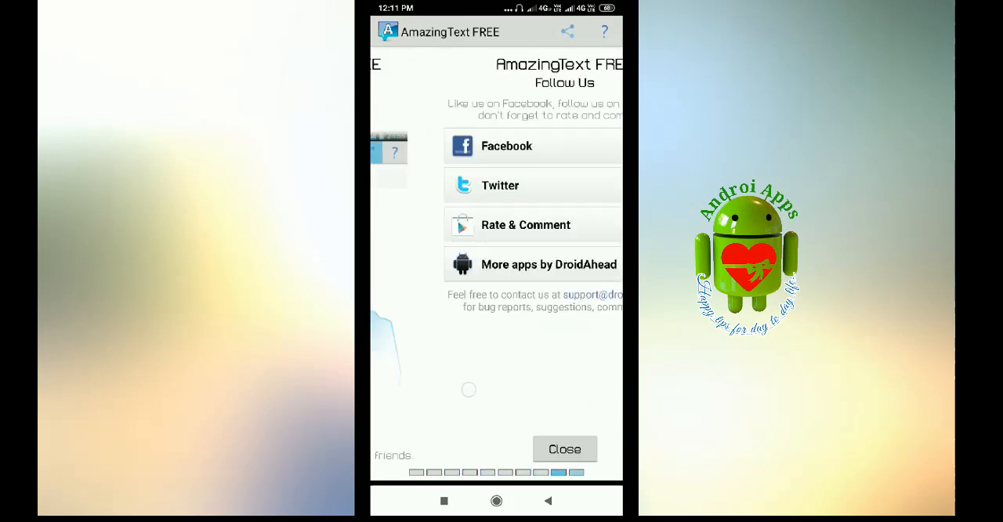
left_click(564, 448)
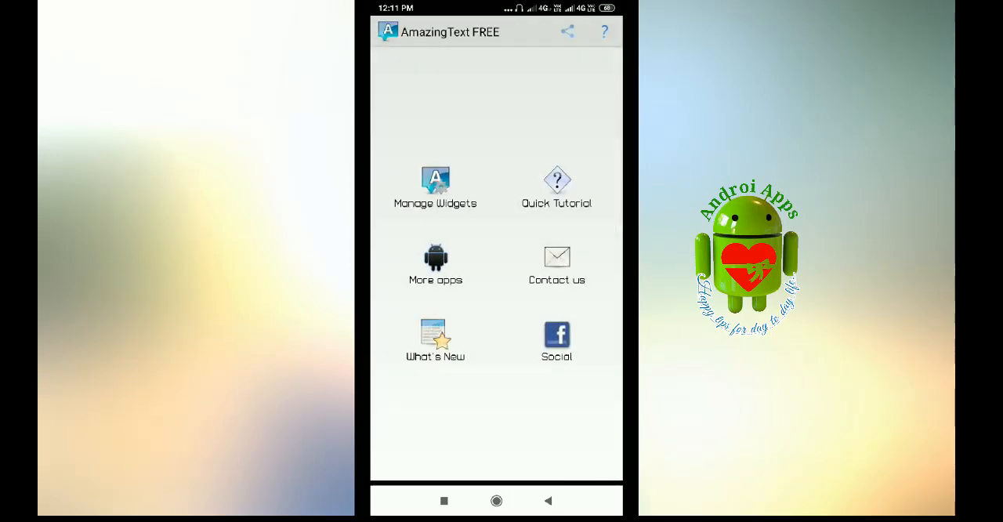
Exit AmazingText FREE back to the phone's home screen
left_click(436, 186)
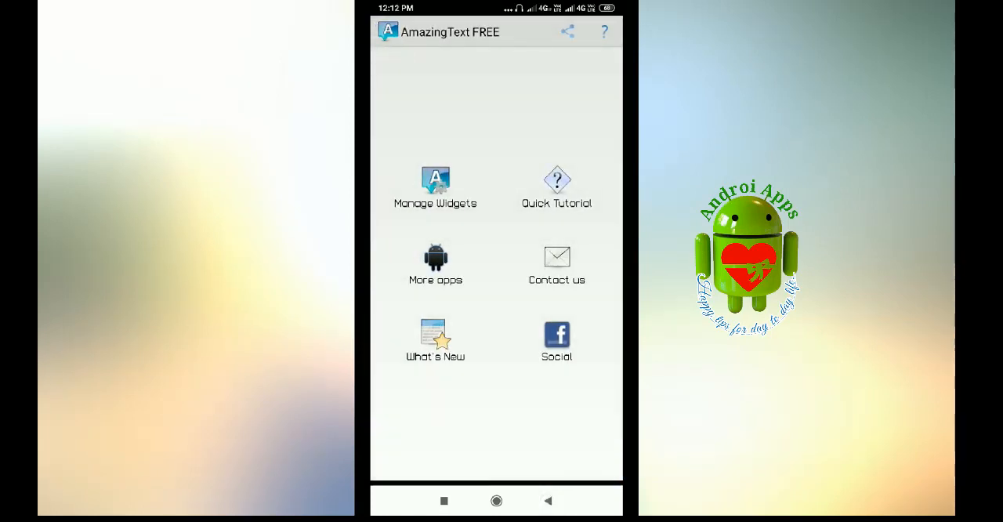
left_click(435, 185)
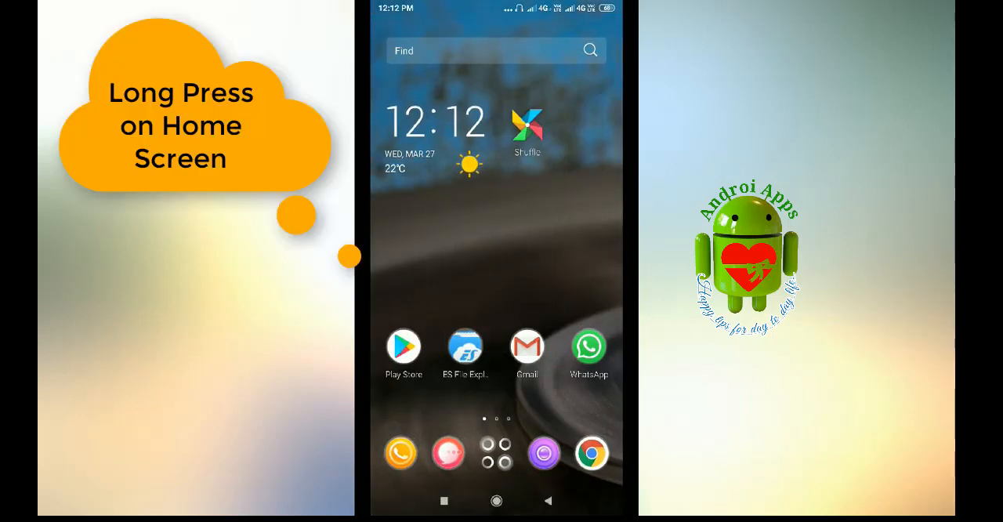
Long-press the home screen and pick AmazingText FREE from the widget list
left_click(489, 246)
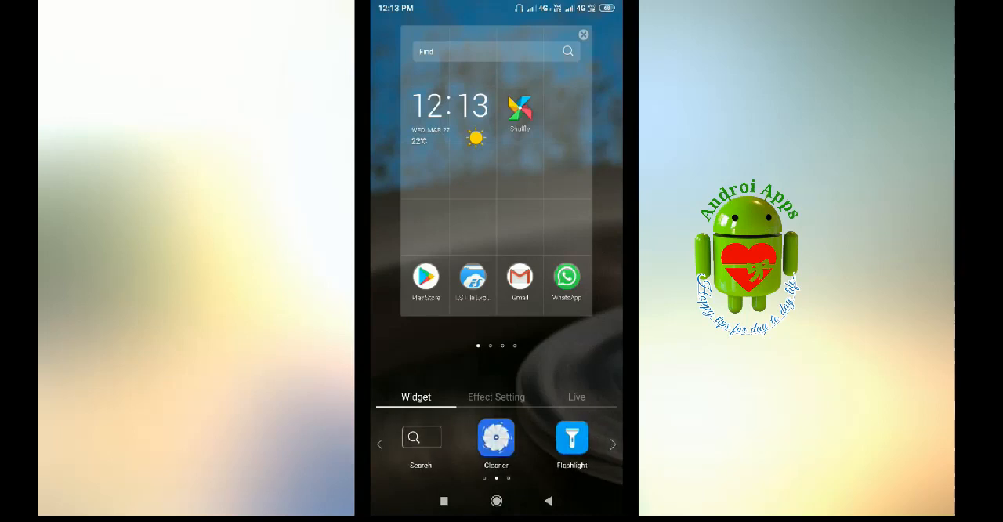
scroll("left", 3)
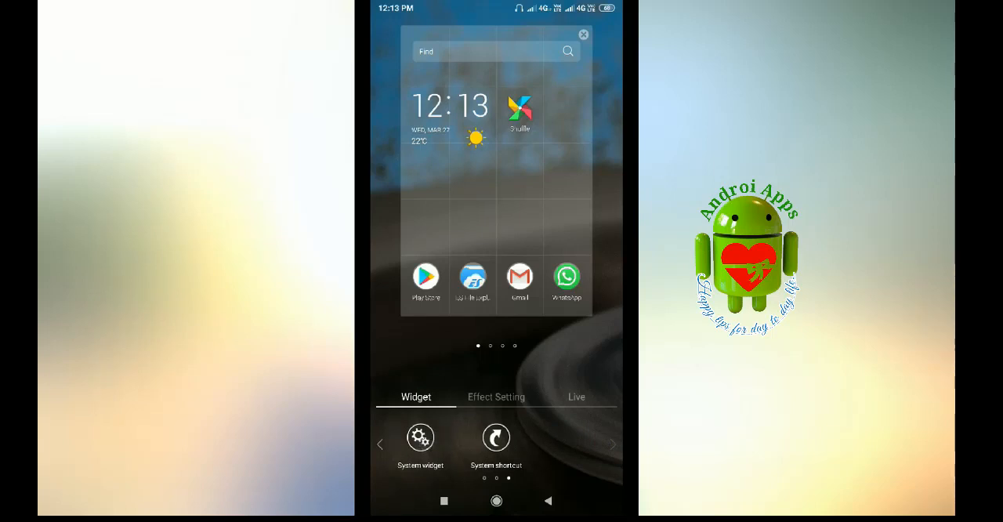
left_click(420, 437)
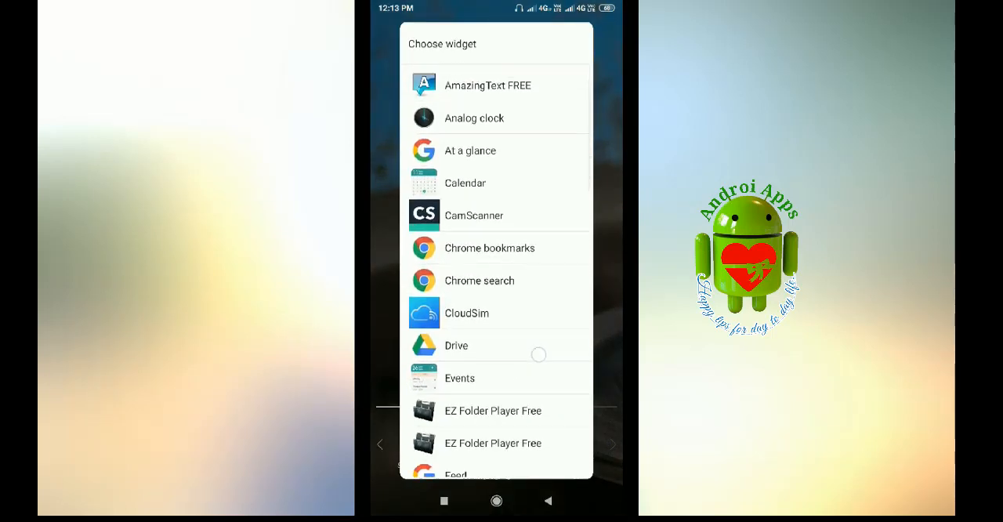
scroll("down", 3)
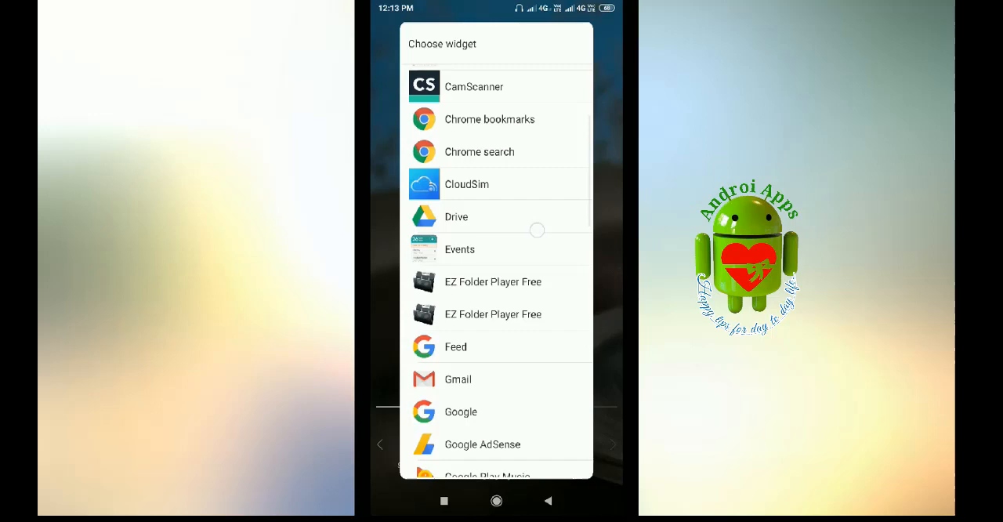
scroll("down", 3)
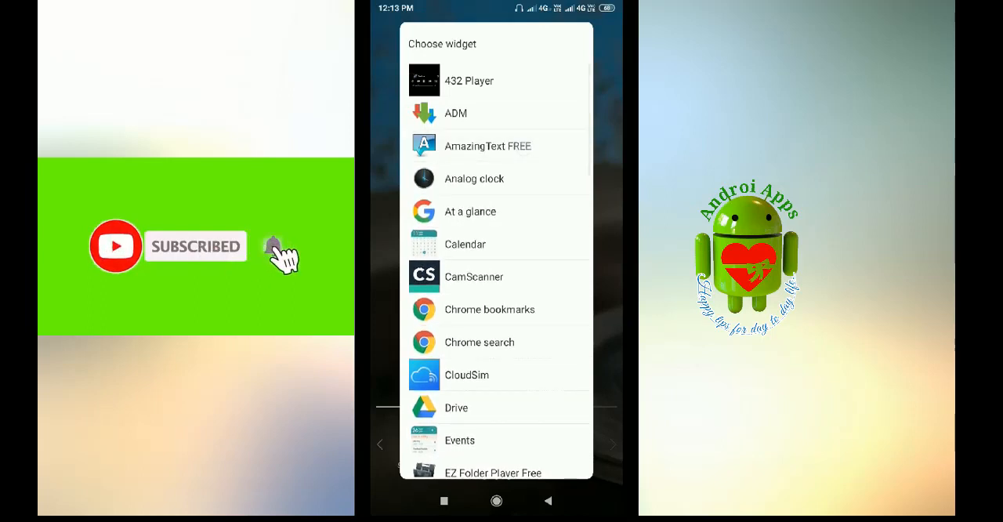
left_click(487, 146)
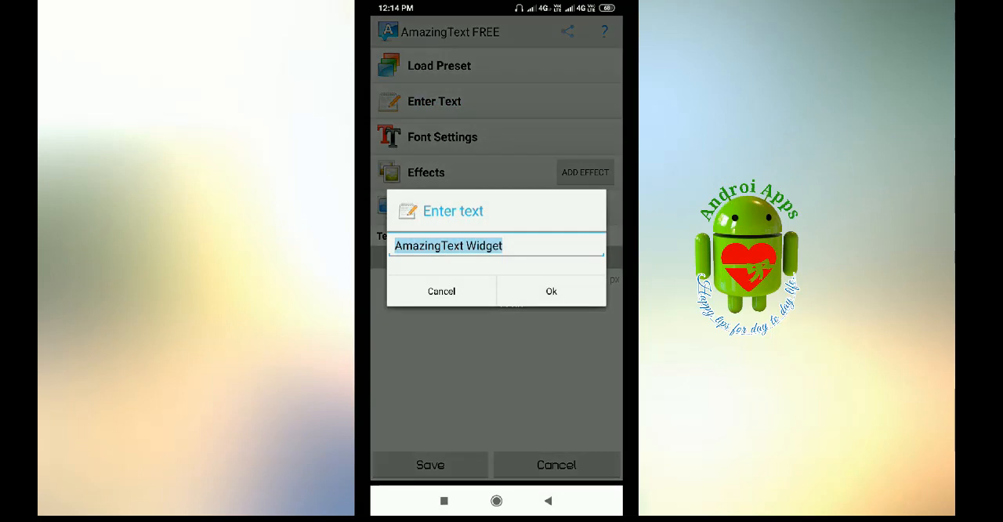
Place the widget with its default 'AmazingText Widget' text, then reopen its text editor
left_click(551, 291)
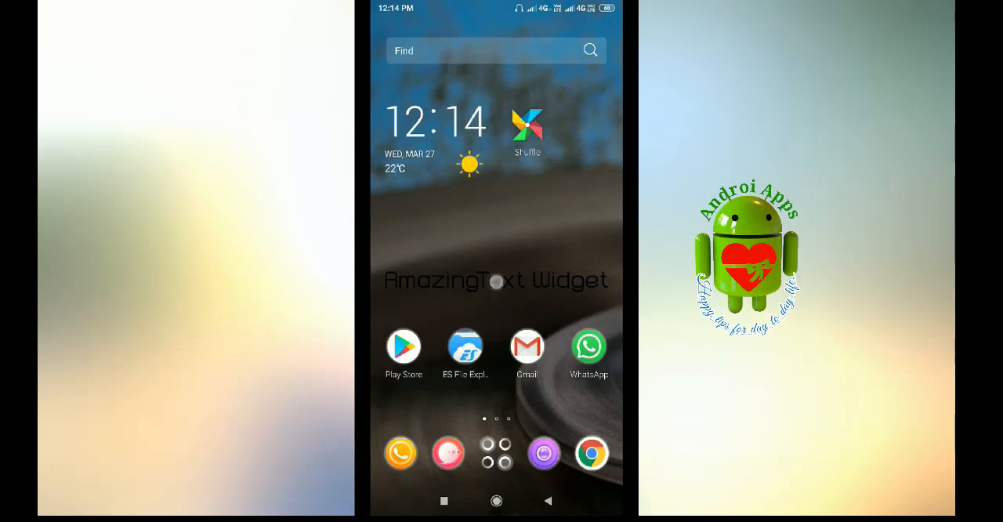
left_click(496, 280)
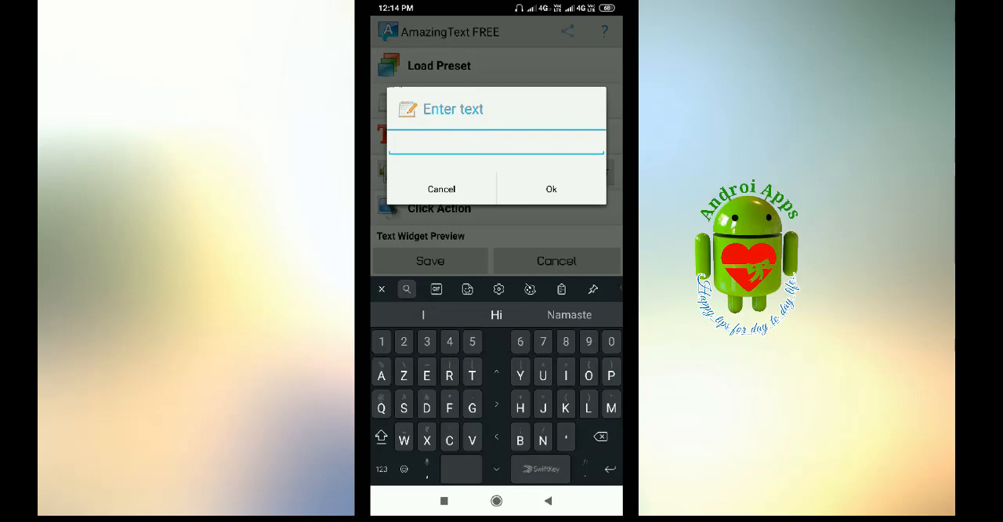
Set the widget text to 'I Am' followed by heart, smiley and hand emojis and confirm
type("I Am")
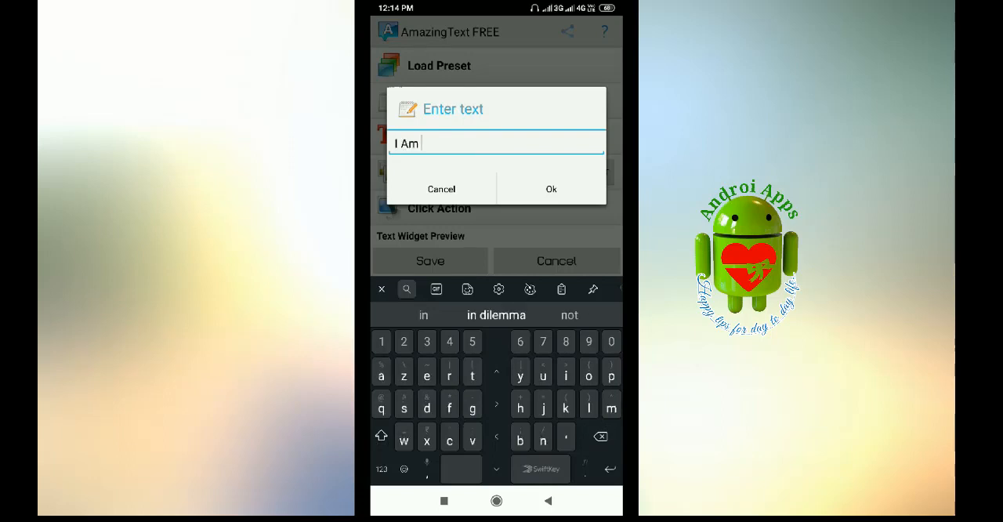
left_click(404, 288)
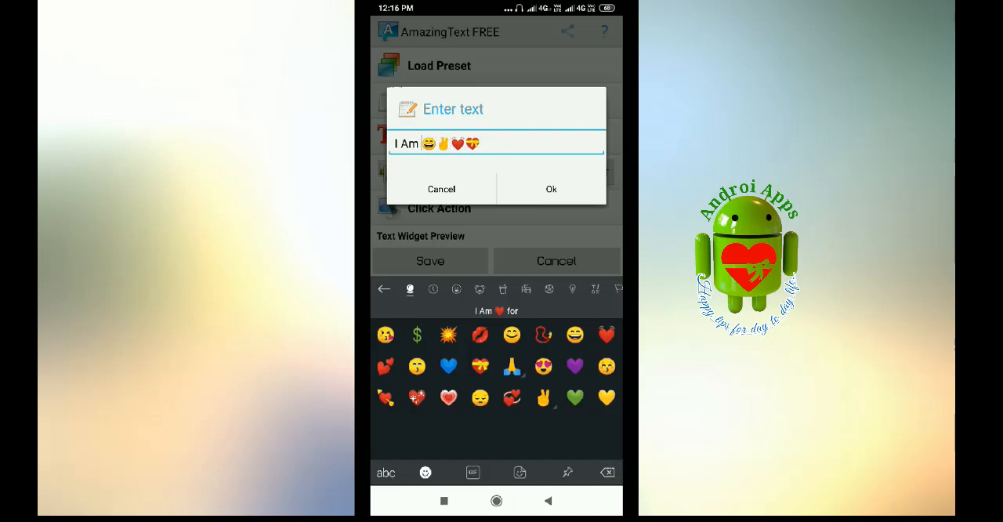
left_click(408, 288)
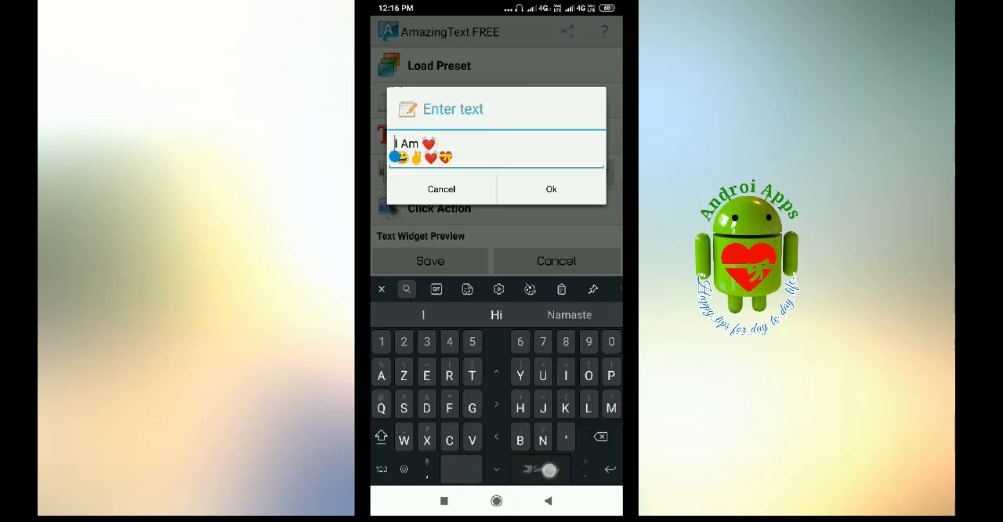
left_click(442, 188)
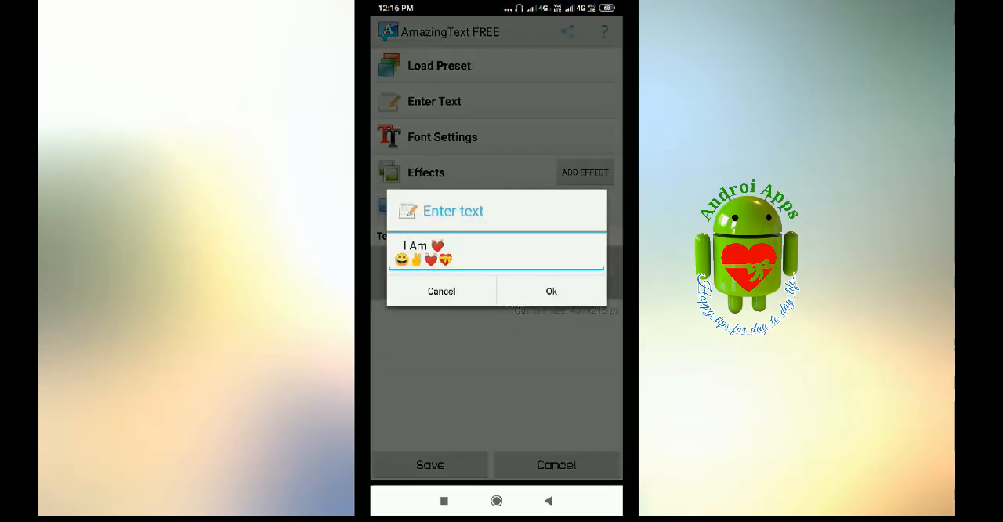
left_click(552, 291)
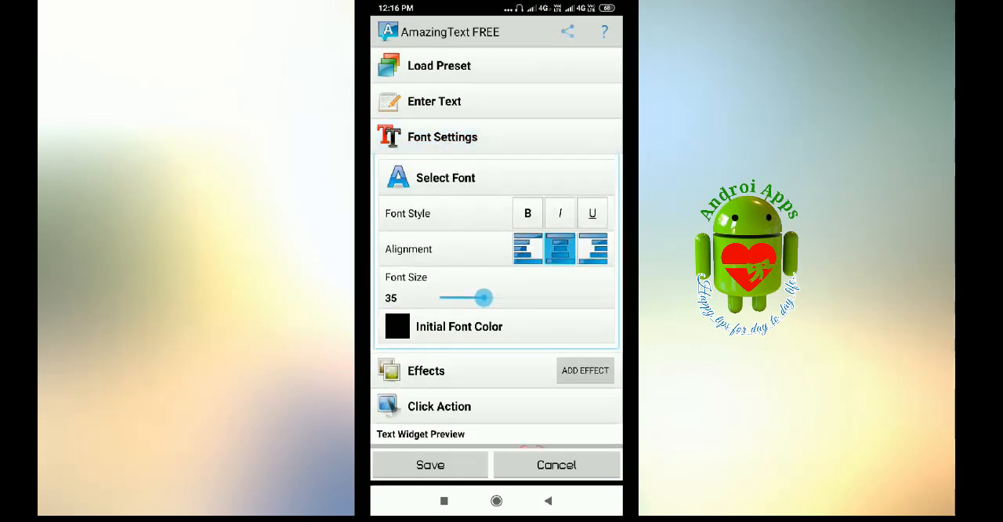
Set the Initial Font Color to white and return to the app's main menu
left_click(527, 213)
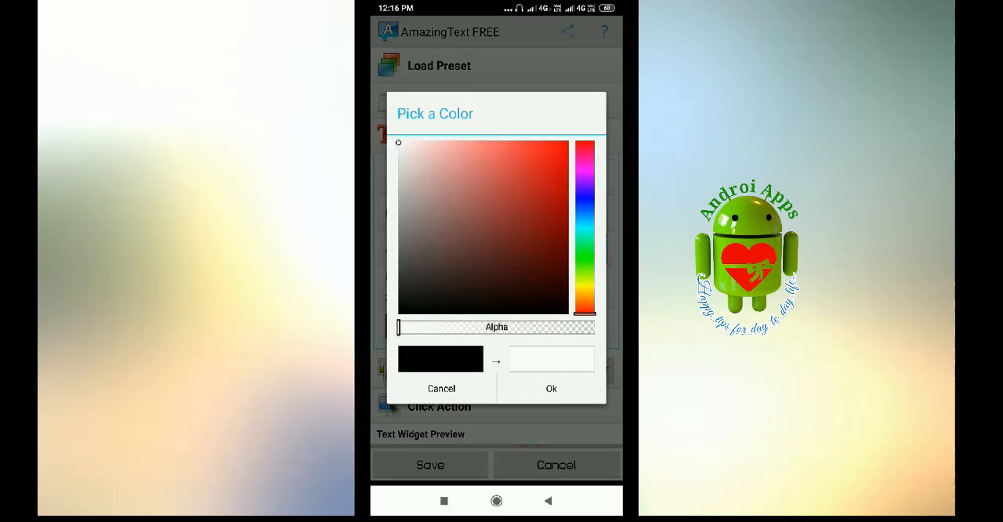
left_click(442, 389)
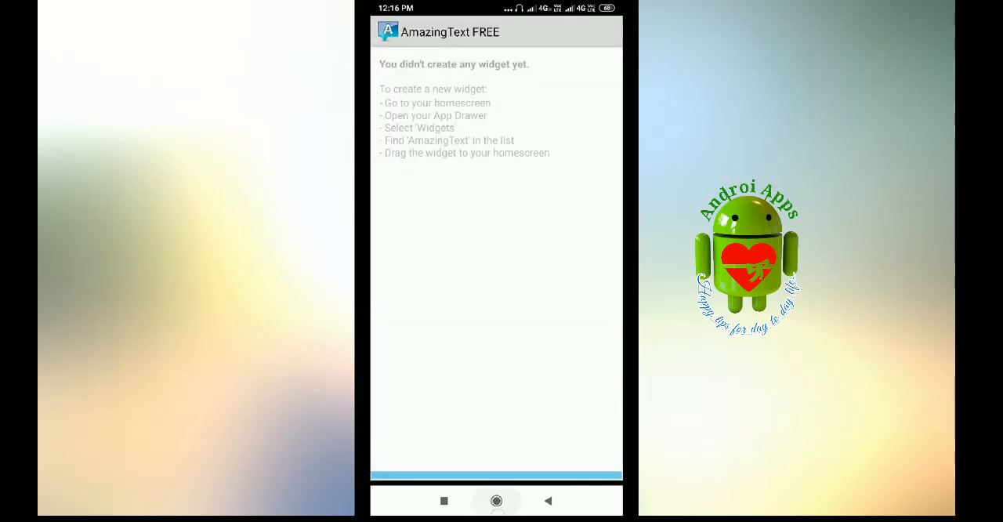
left_click(495, 500)
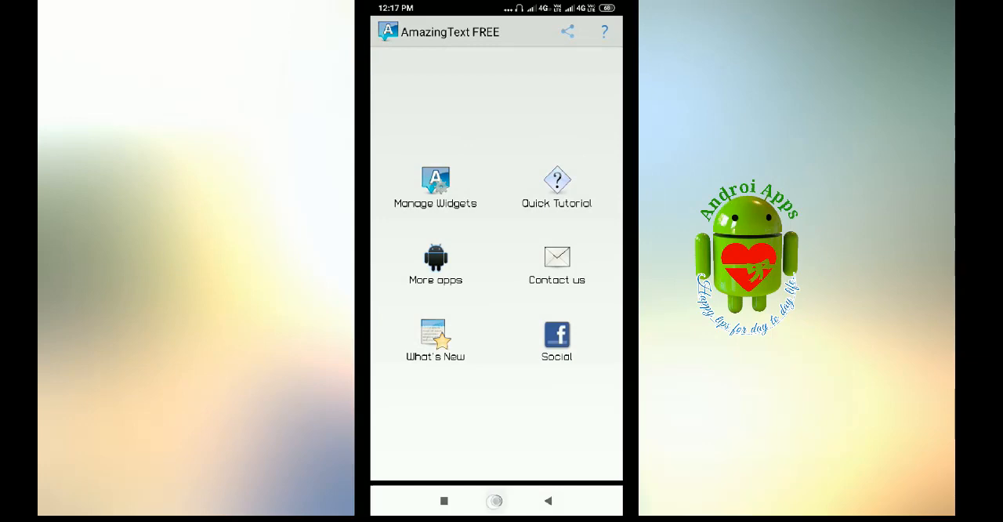
Remove the widget's Glow effect, briefly trying and discarding an Invert effect
left_click(436, 186)
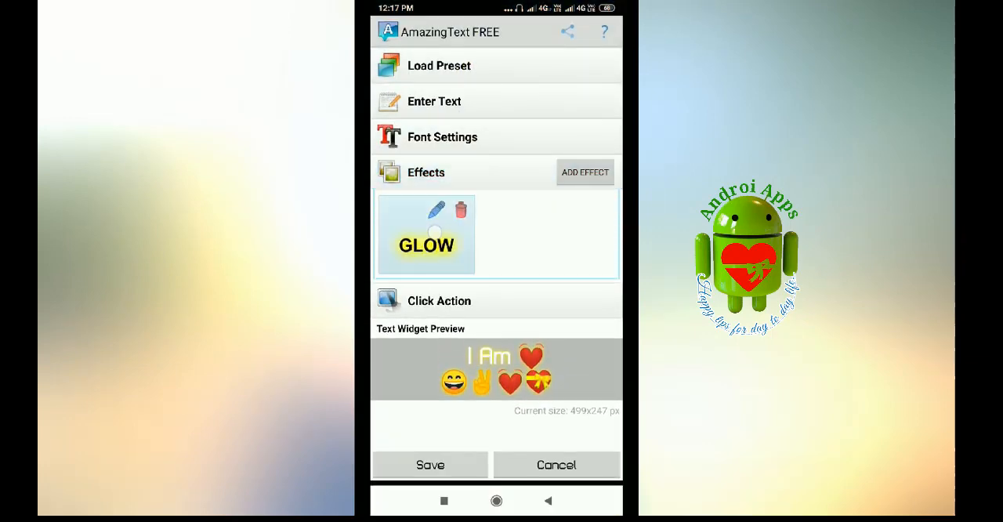
left_click(461, 210)
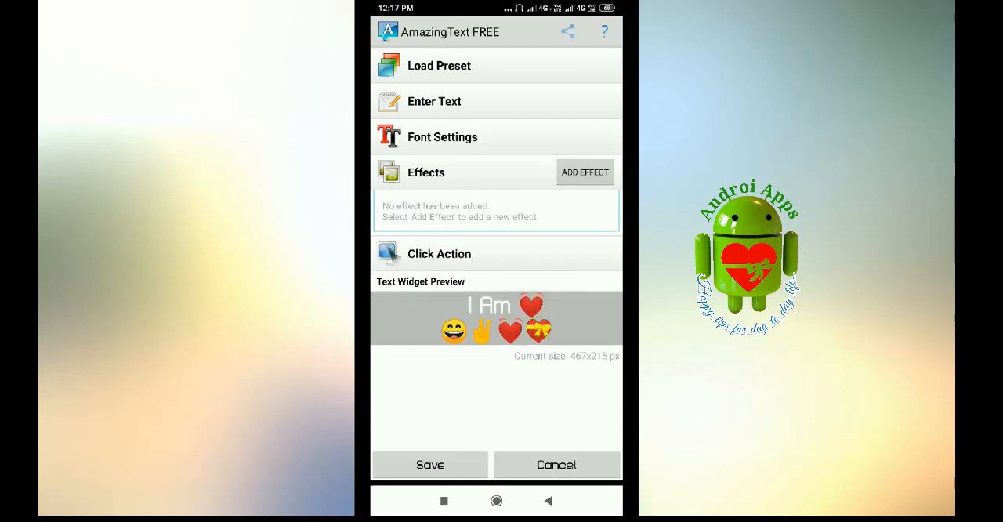
left_click(585, 173)
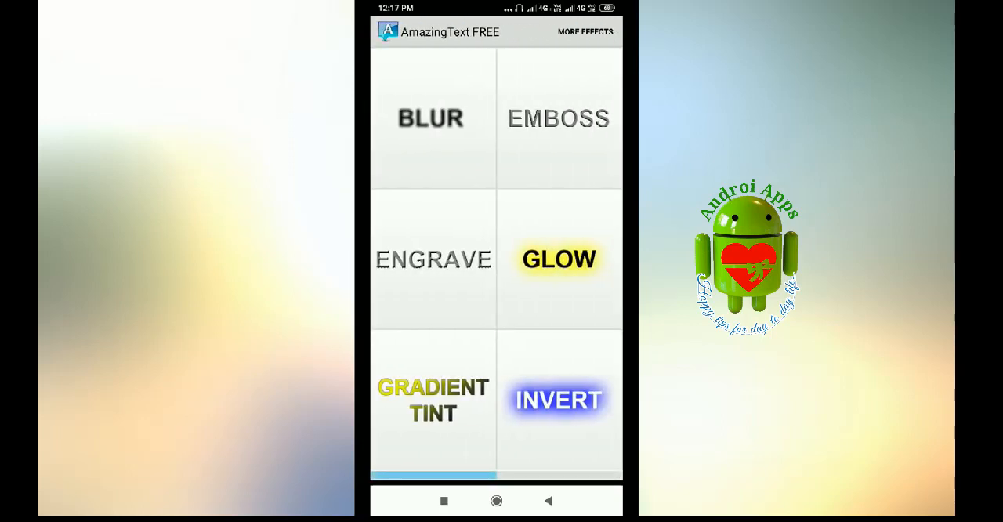
left_click(558, 400)
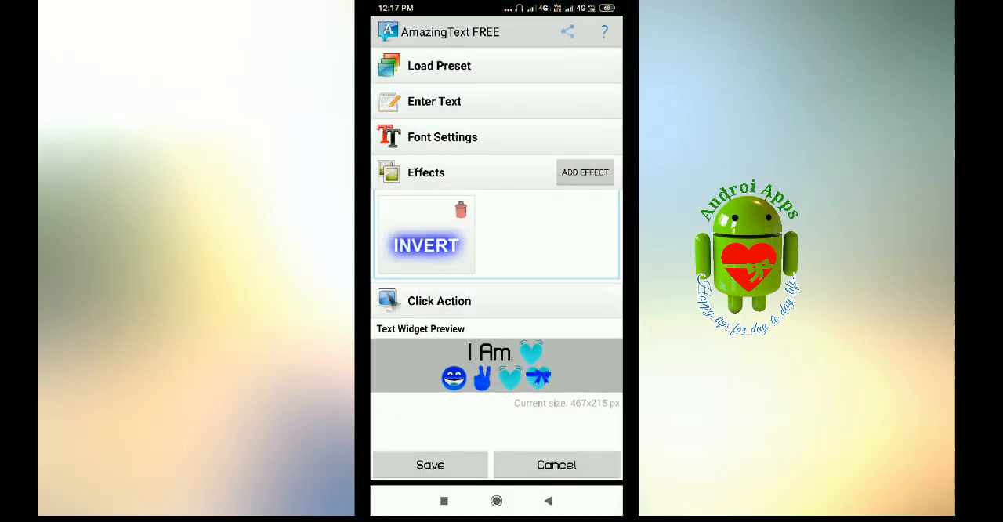
left_click(460, 210)
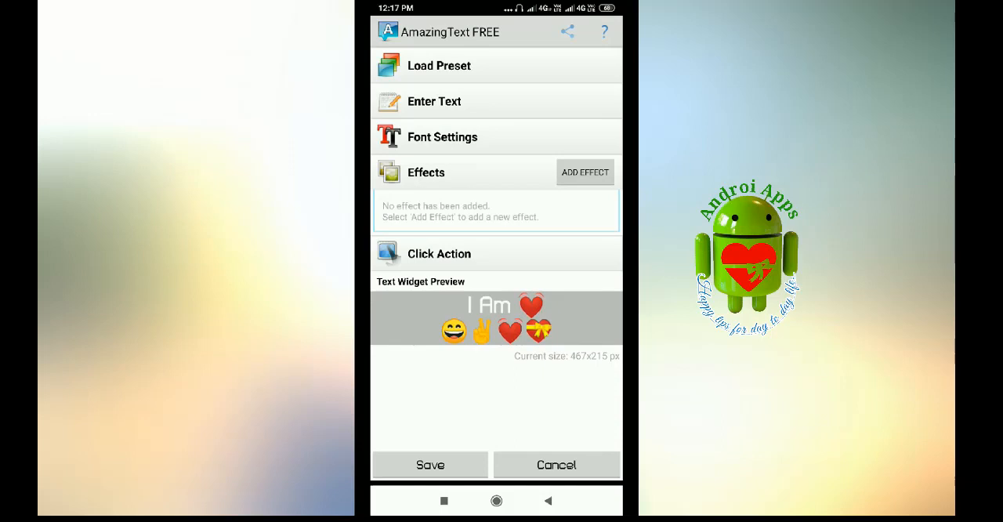
Apply the Reflection effect to the widget text
left_click(585, 173)
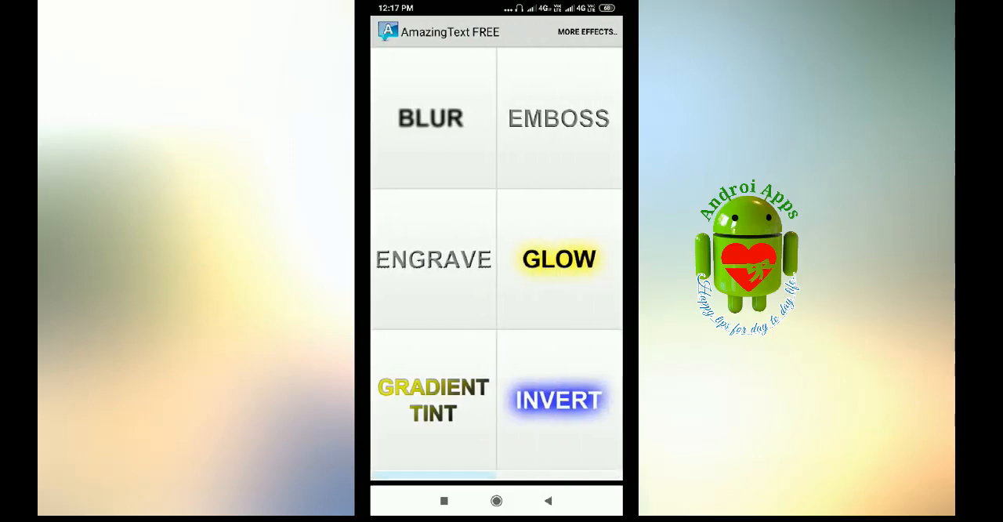
scroll("down", 3)
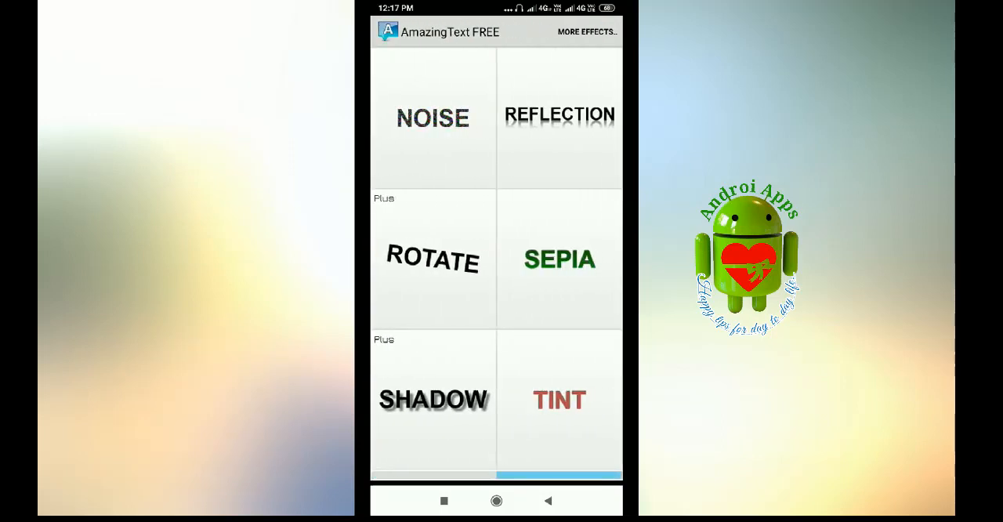
left_click(559, 116)
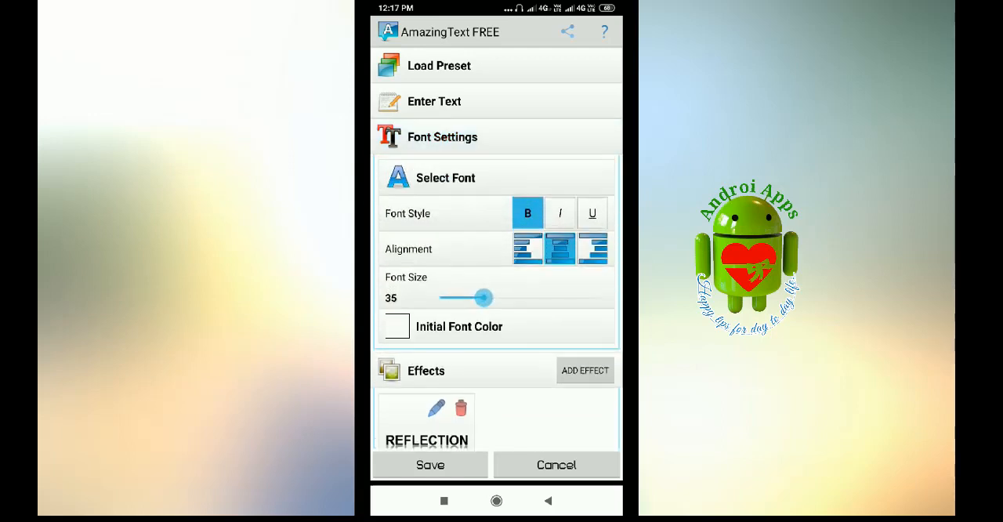
Set bold font style, save the widget and return home to the reflected 'I Am' widget
left_click(445, 177)
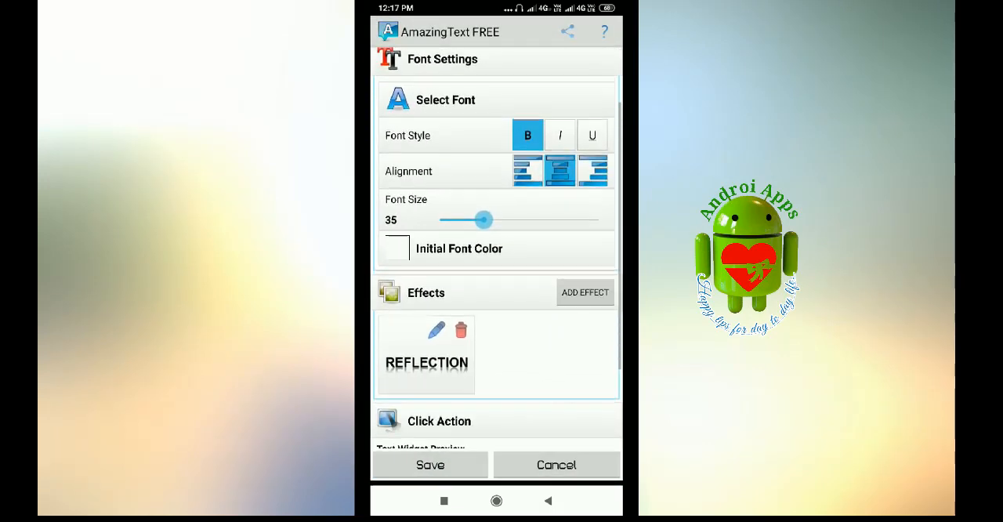
scroll("down", 3)
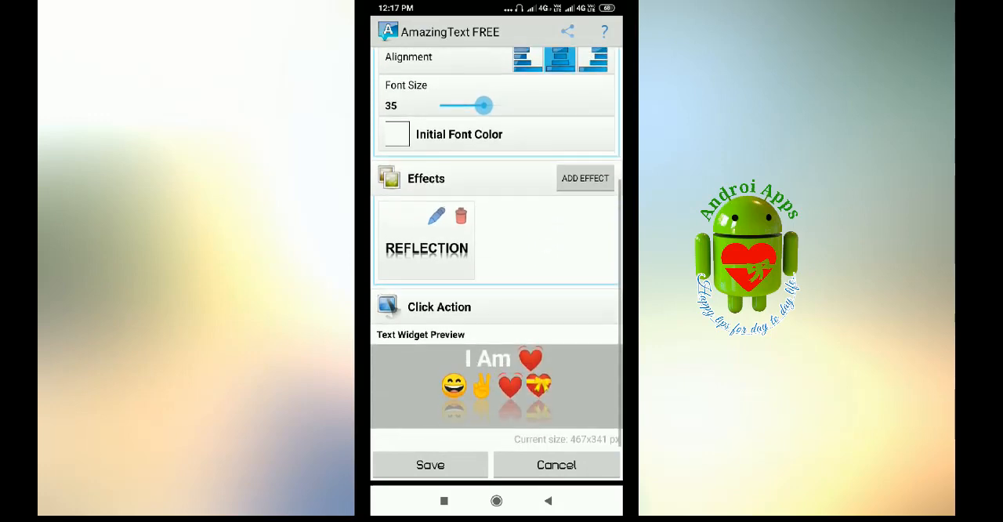
left_click(555, 464)
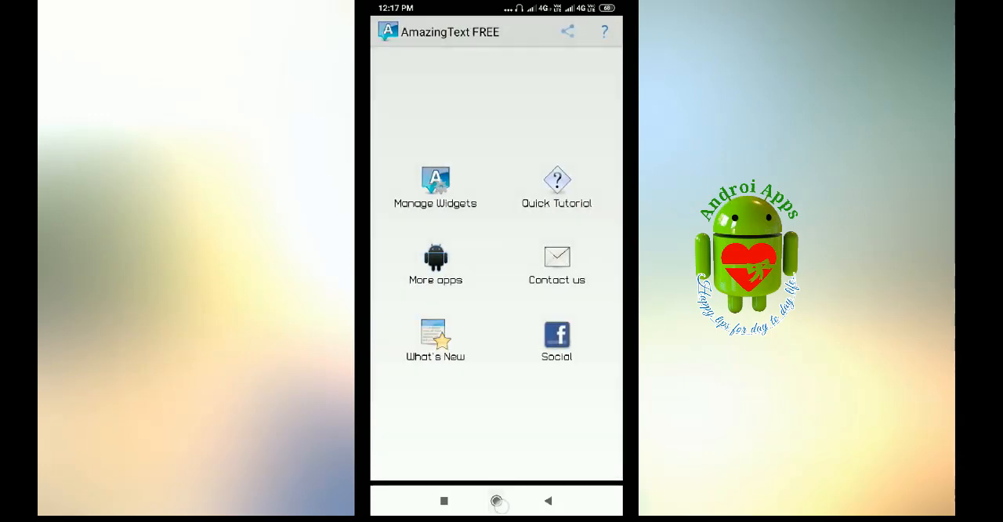
left_click(497, 502)
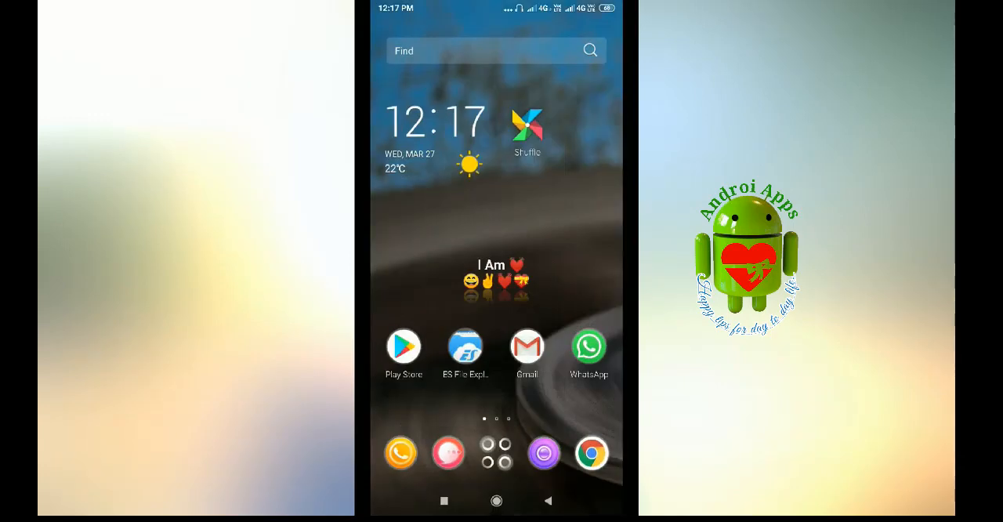